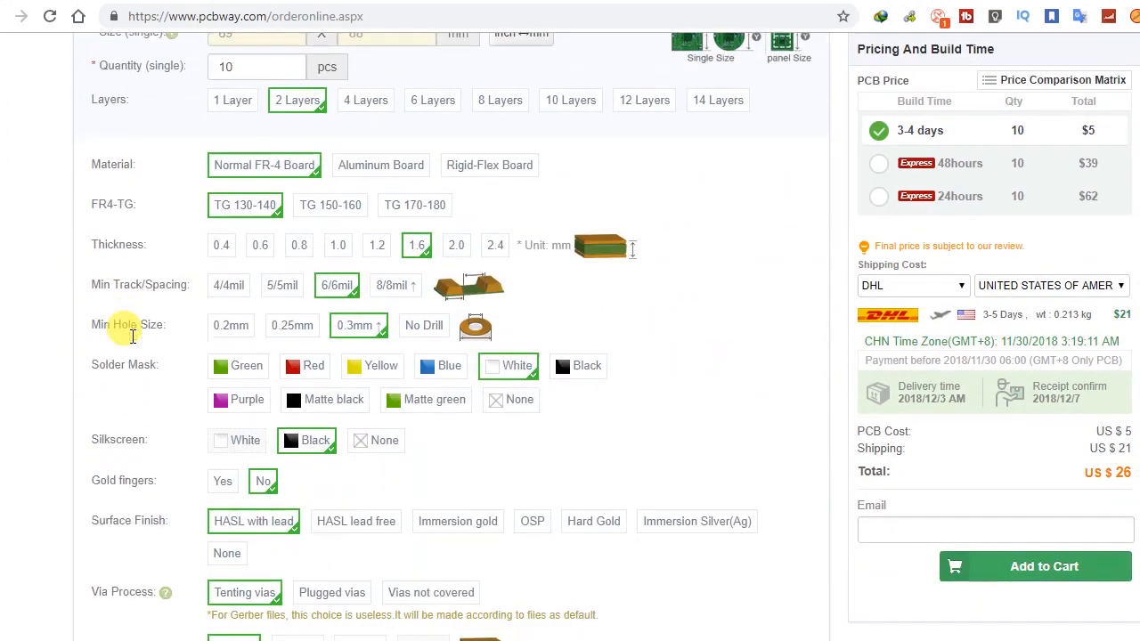
- Scroll the order form down to the stencil and assembly service sections
scroll("down", 3)
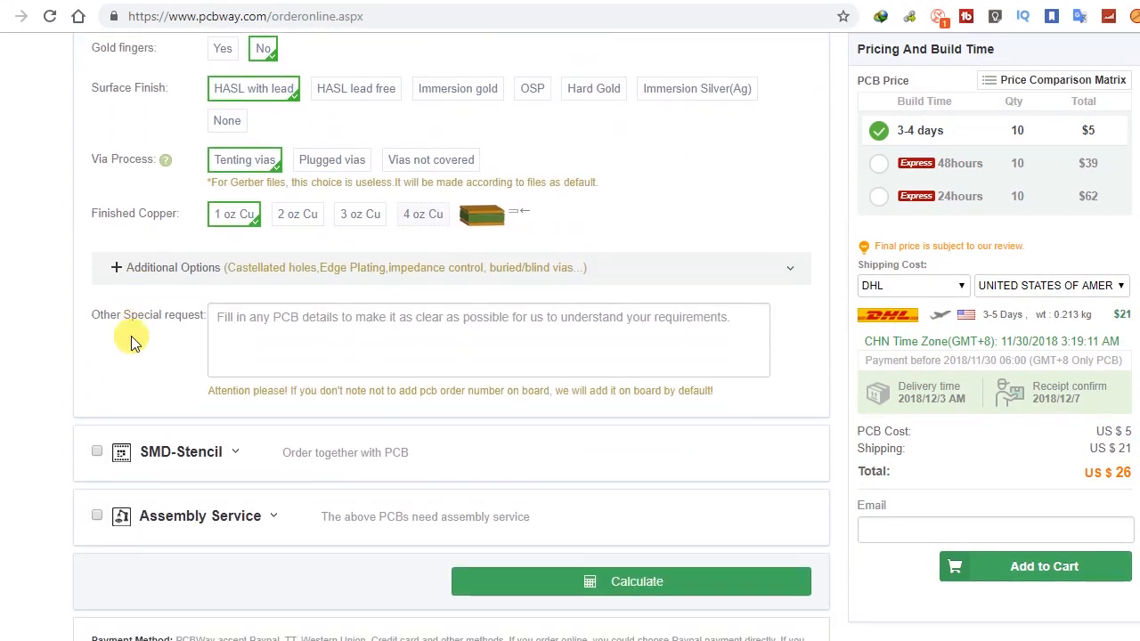
- Add an SMD stencil and calculate assembly for 1 board, giving a $427 total
left_click(96, 451)
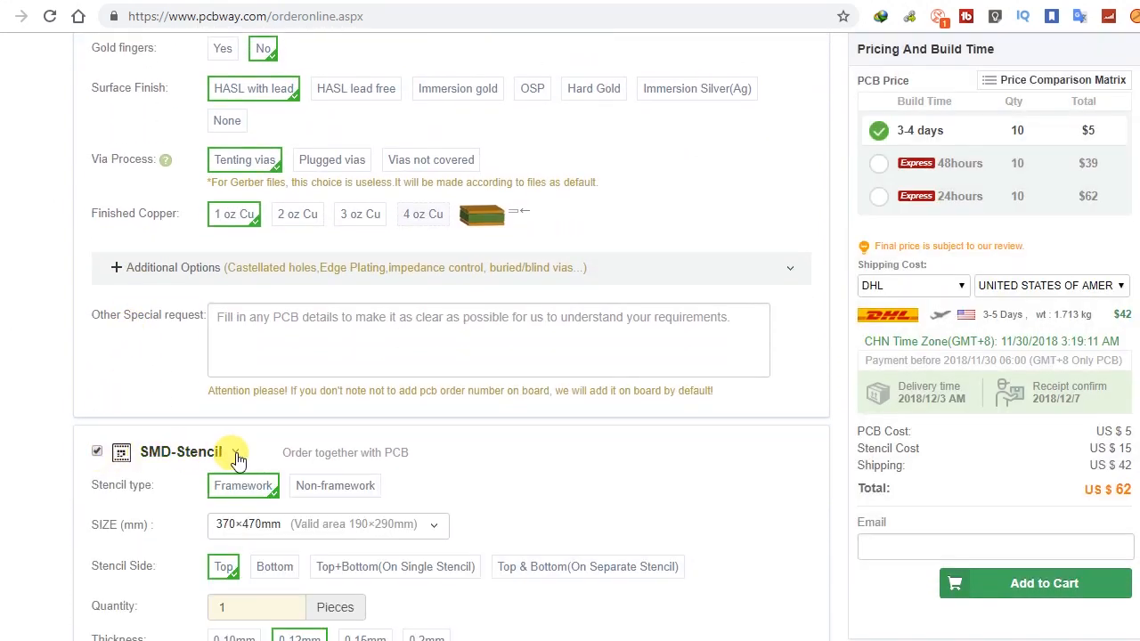
scroll("down", 3)
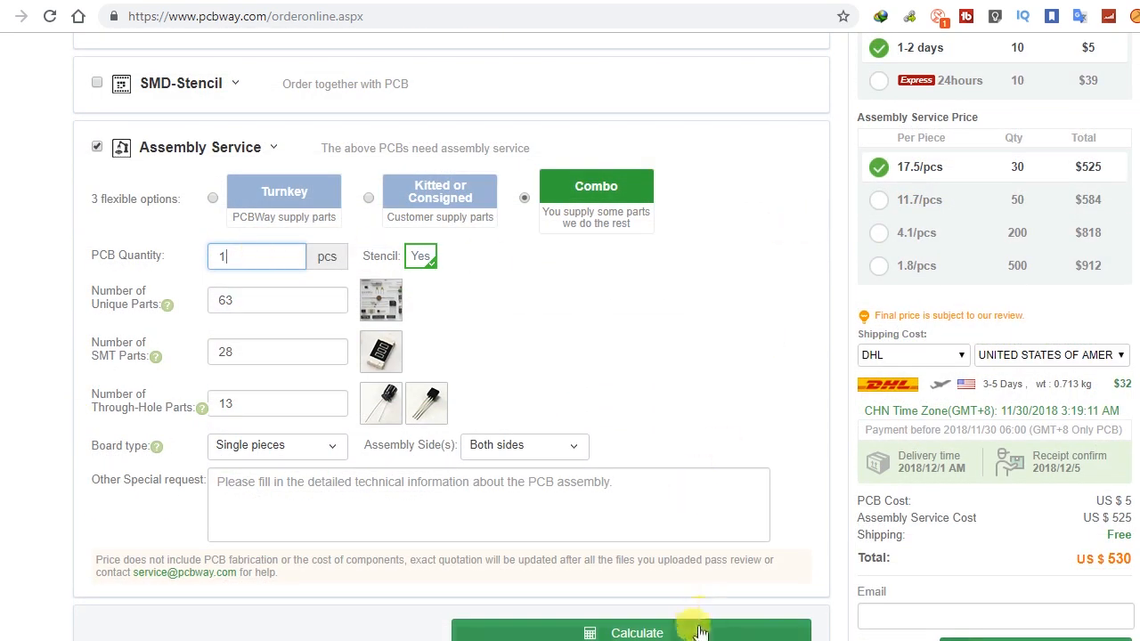
left_click(636, 633)
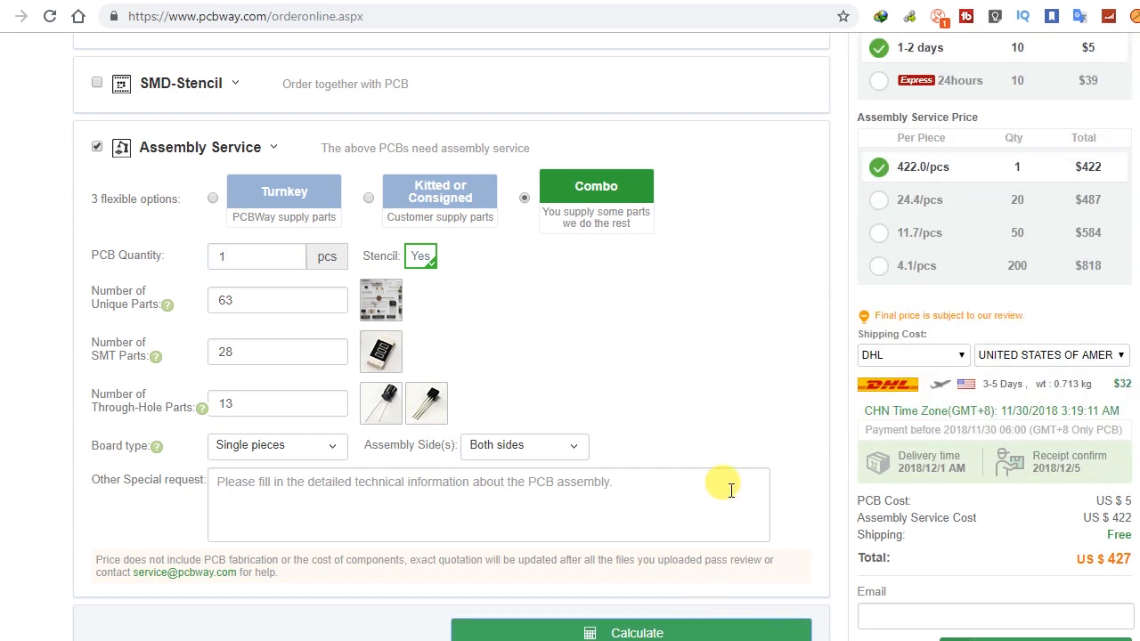
mouse_move(1078, 175)
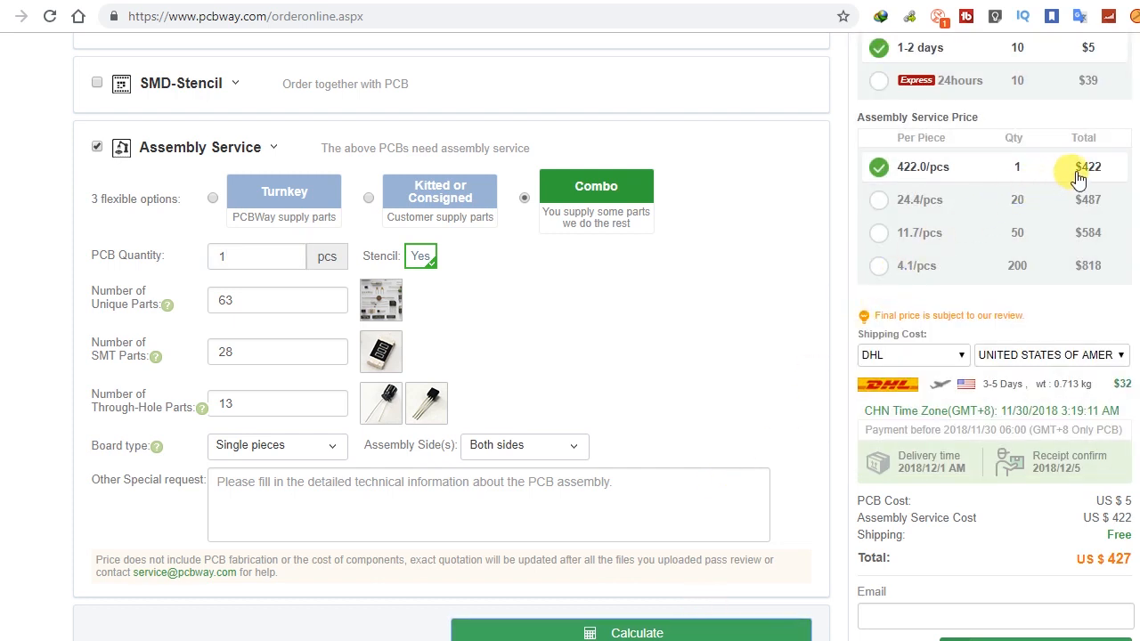